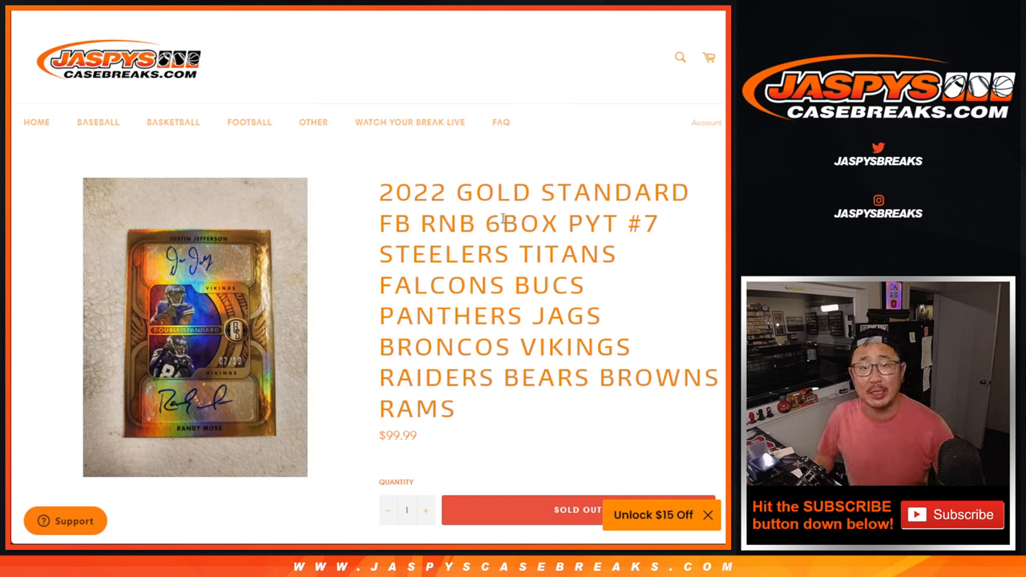
Step: Leave the Gold Standard RNB break listing for the RANDOM.ORG list randomizer holding the ten names
{"action": "double_click", "coordinate": [447, 224]}
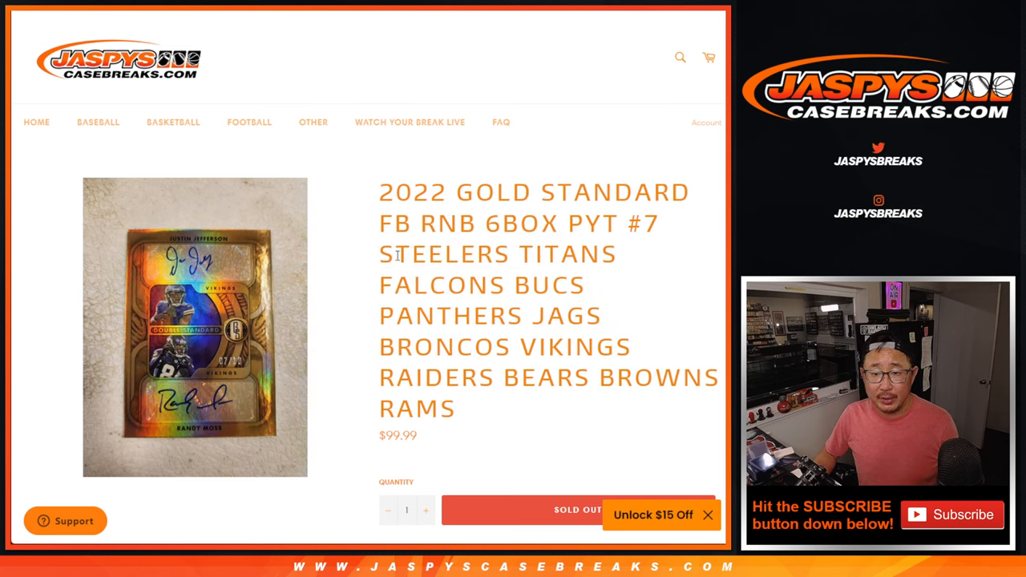
{"action": "left_click_drag", "start_coordinate": [382, 254], "coordinate": [457, 409]}
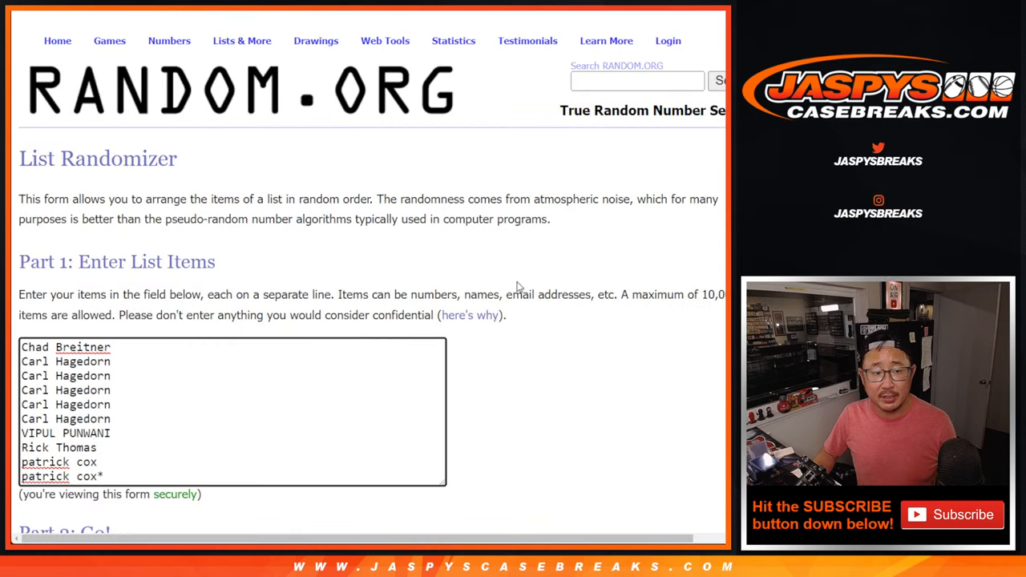
{"action": "scroll", "scroll_direction": "down", "scroll_amount": 3}
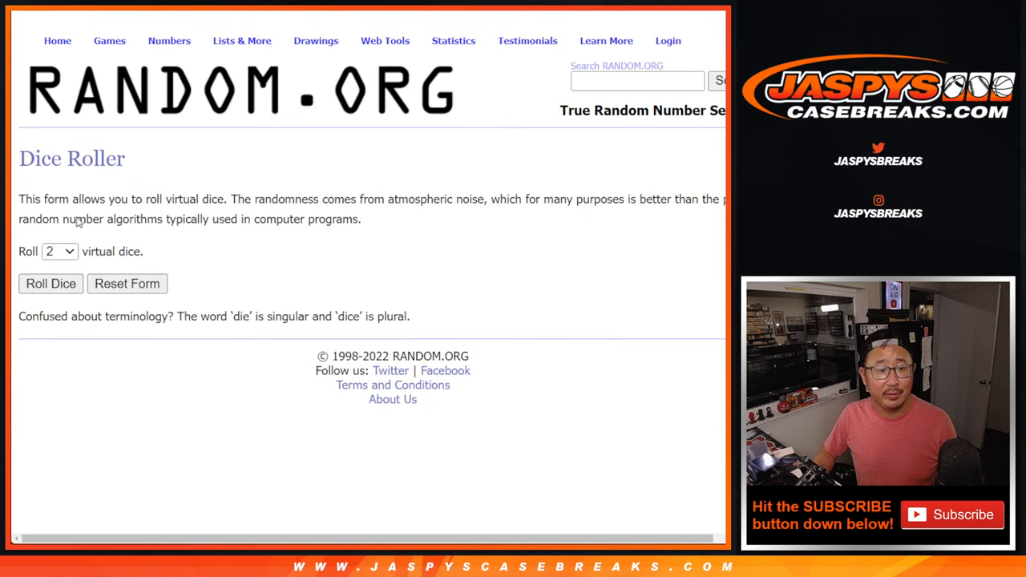
{"action": "left_click", "coordinate": [49, 283]}
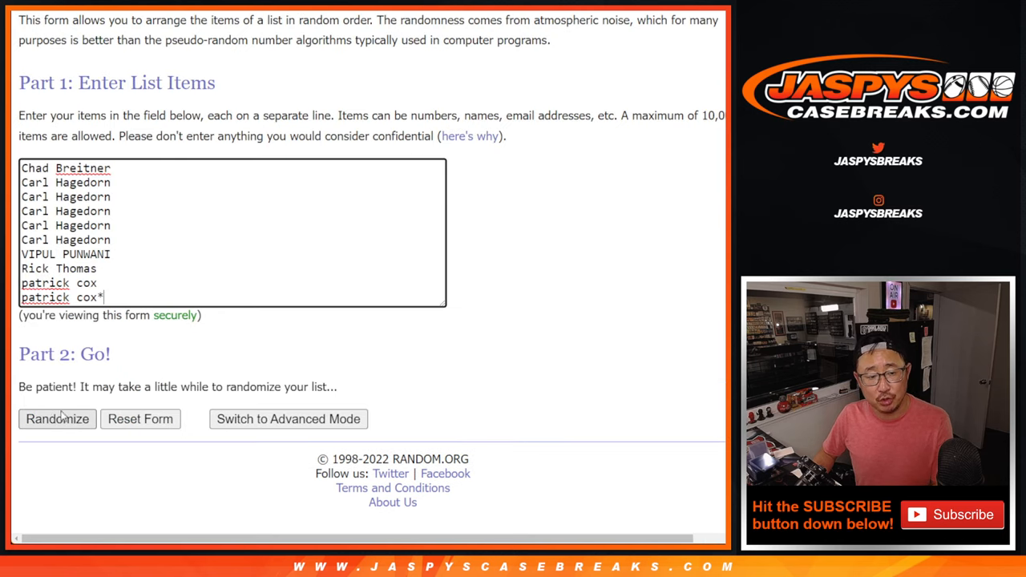
Step: Shuffle the ten participant names repeatedly with Randomize and Again!, then go back to enter the digits 0–9
{"action": "left_click", "coordinate": [58, 418]}
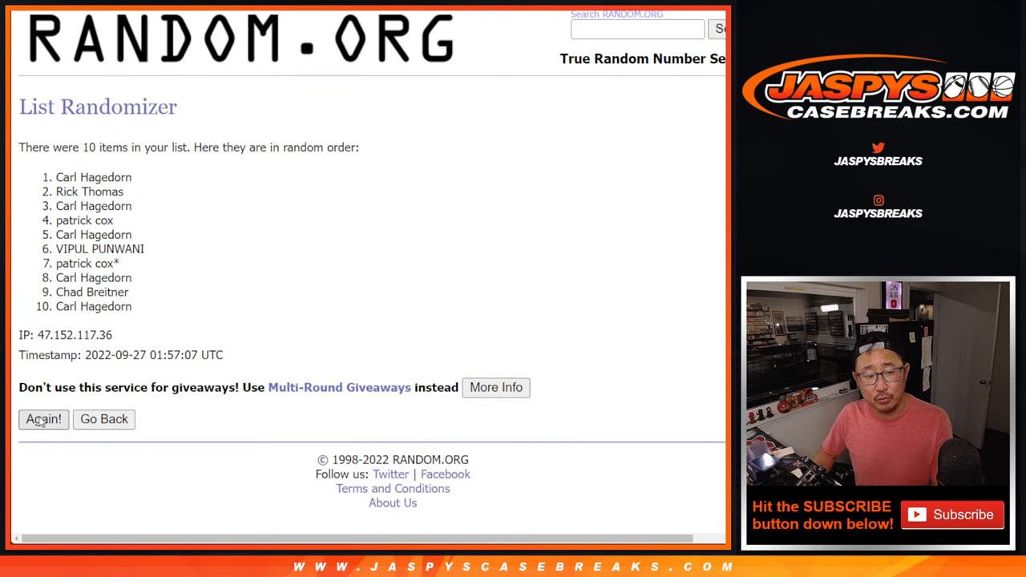
{"action": "left_click", "coordinate": [44, 419]}
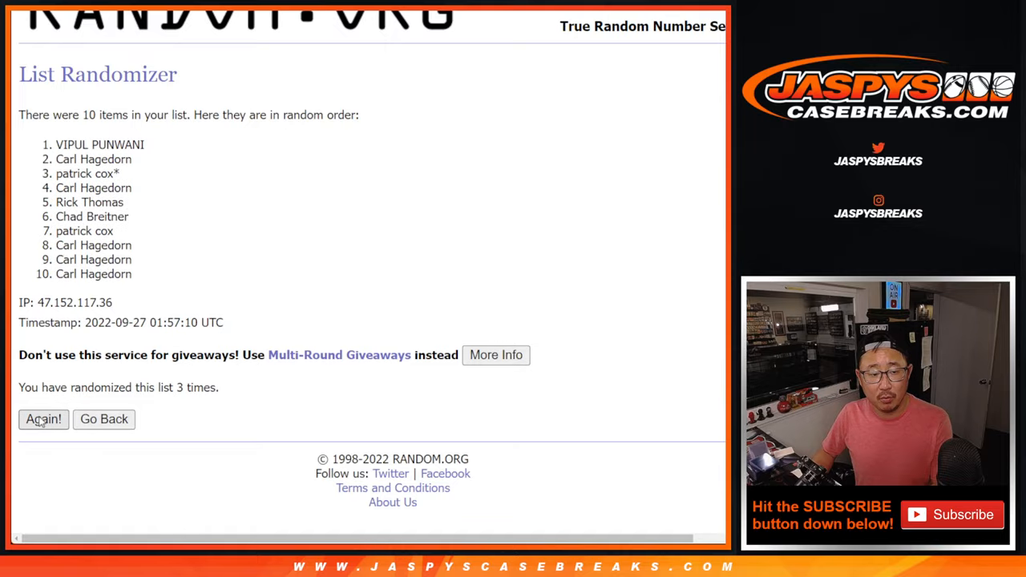
{"action": "left_click", "coordinate": [43, 419]}
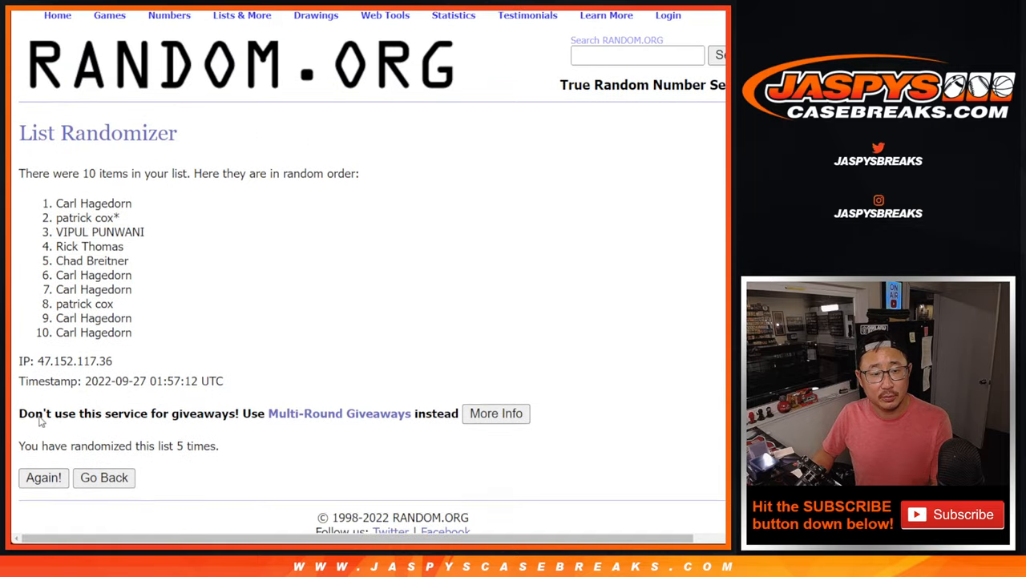
{"action": "left_click", "coordinate": [44, 478]}
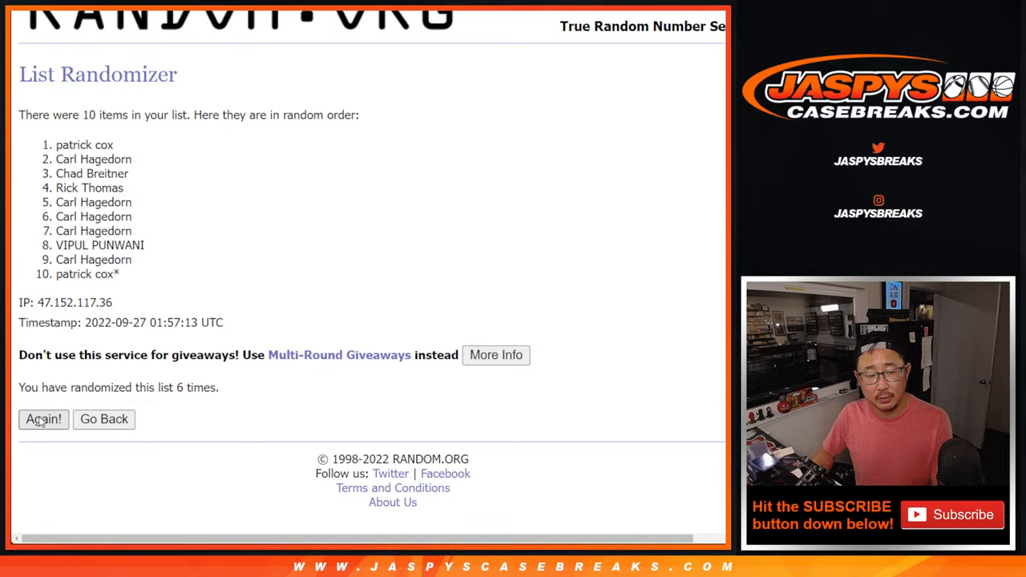
{"action": "left_click", "coordinate": [43, 420]}
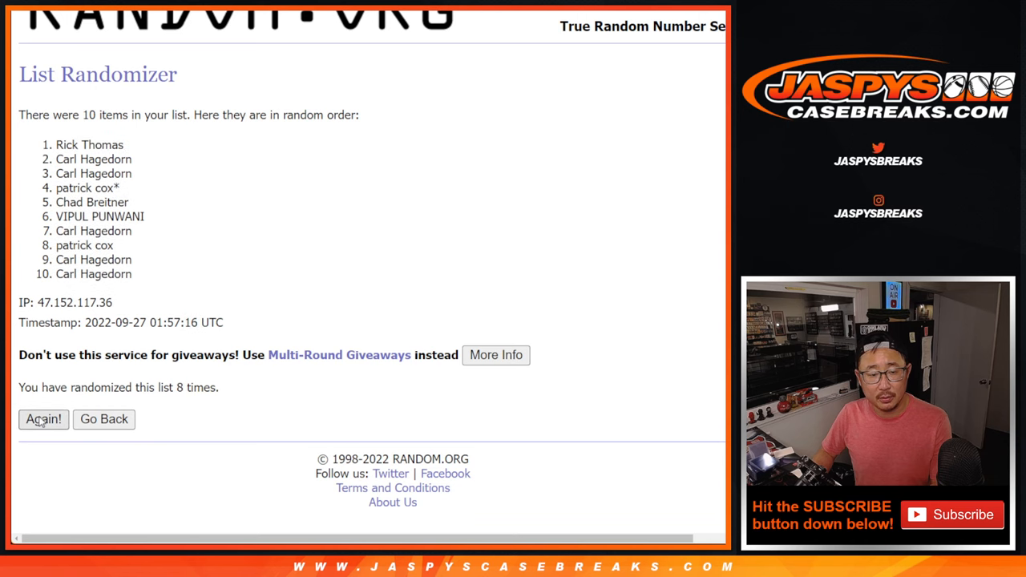
{"action": "left_click", "coordinate": [43, 419]}
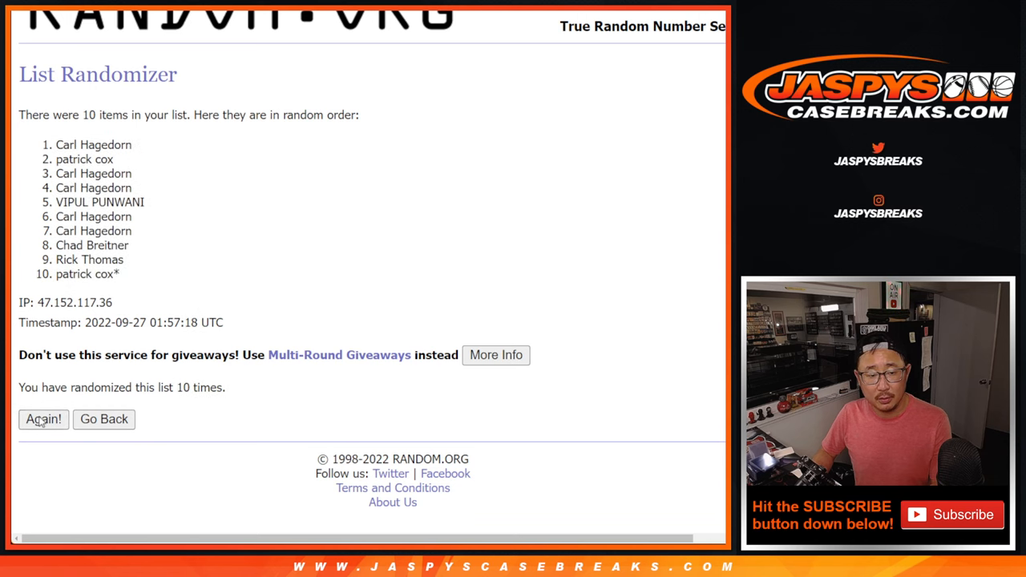
{"action": "left_click", "coordinate": [43, 419]}
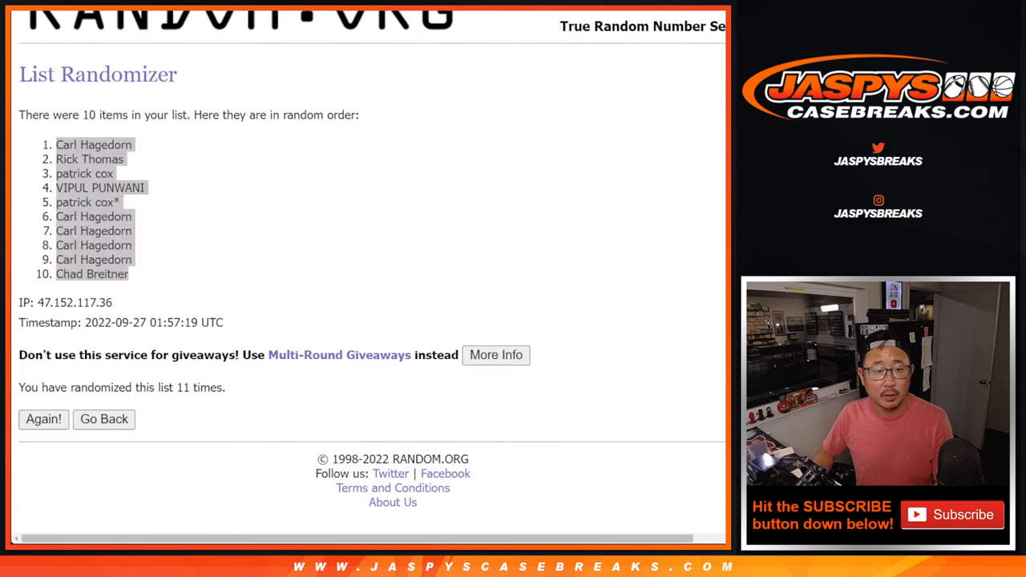
{"action": "left_click", "coordinate": [102, 418]}
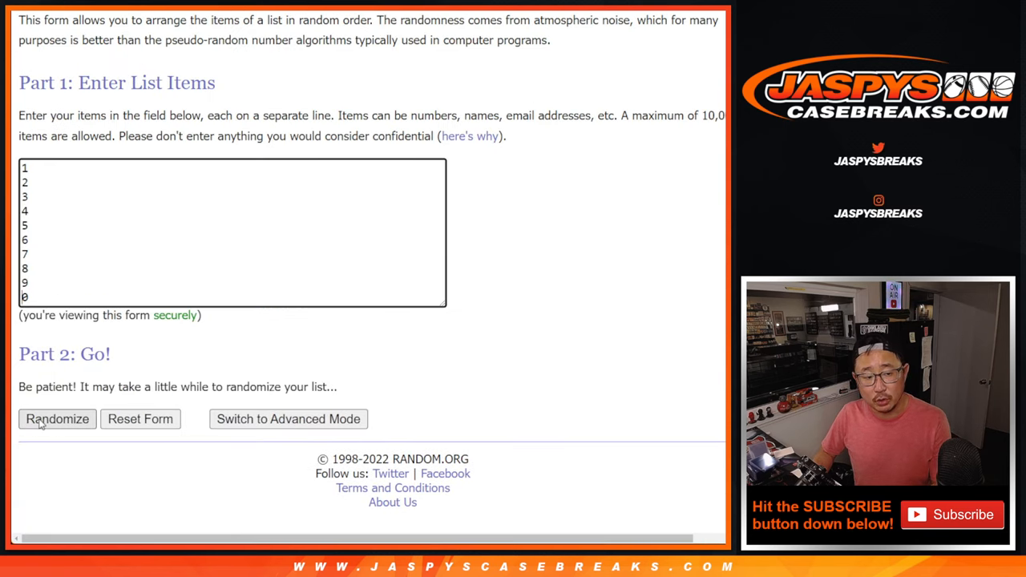
Step: Shuffle the digits 0–9 repeatedly and select the final random order for copying
{"action": "left_click", "coordinate": [58, 418]}
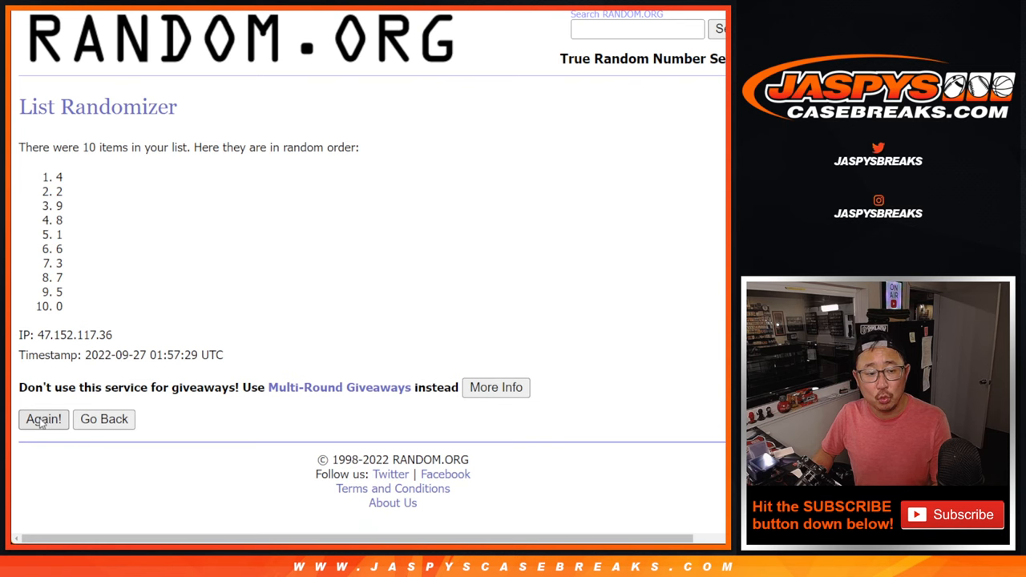
{"action": "left_click", "coordinate": [43, 420]}
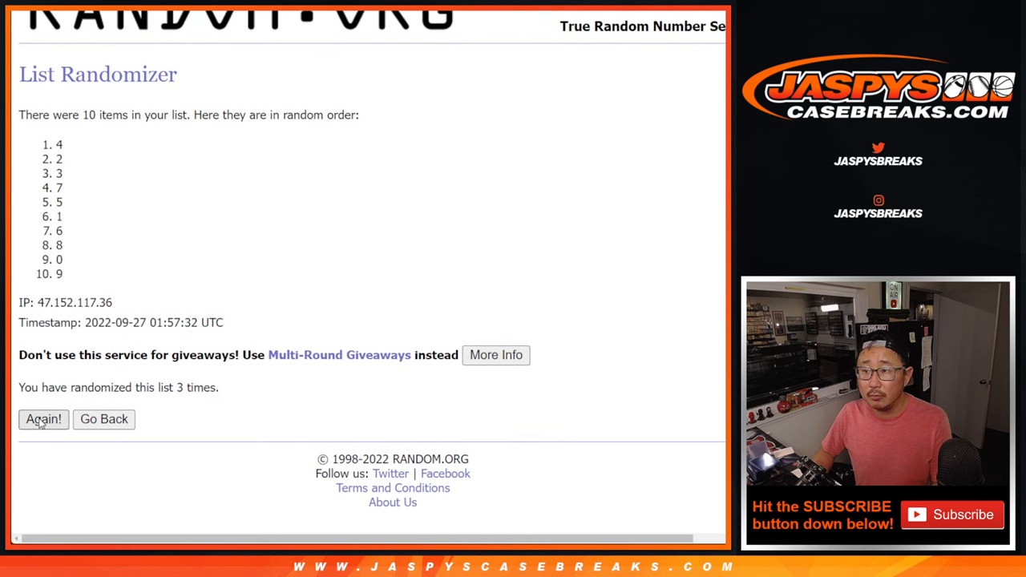
{"action": "left_click", "coordinate": [44, 418]}
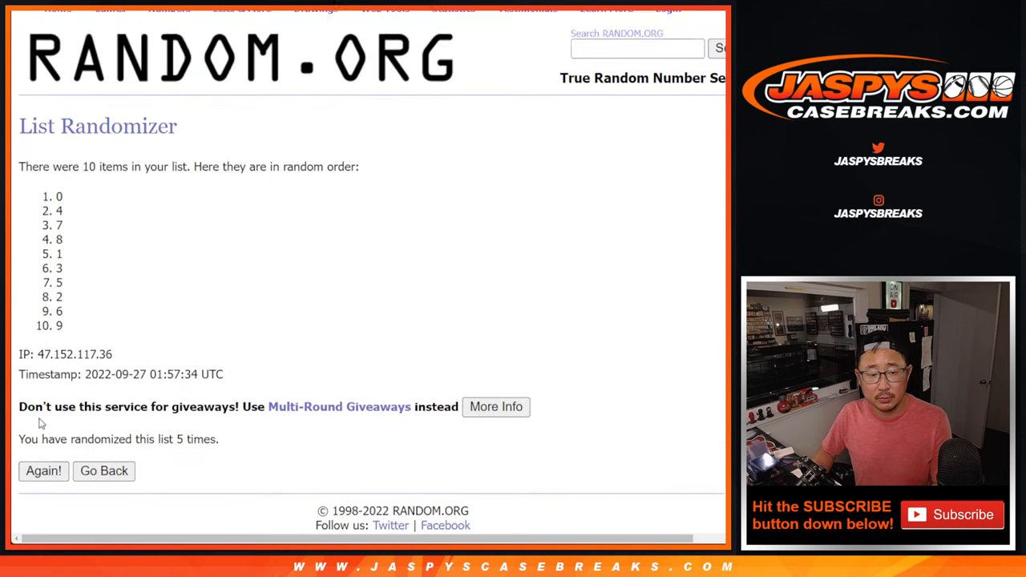
{"action": "left_click", "coordinate": [43, 472]}
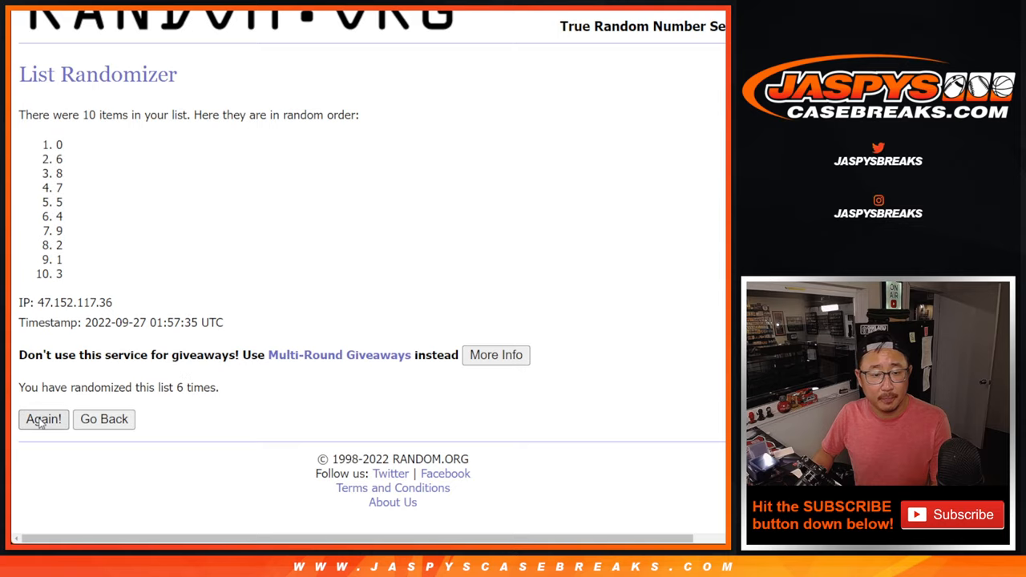
{"action": "left_click", "coordinate": [43, 421]}
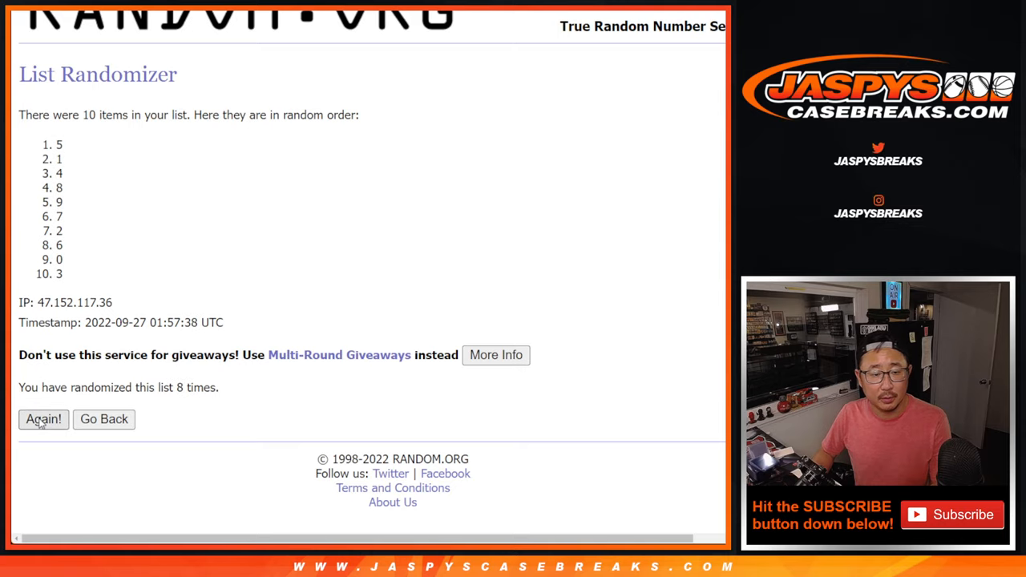
{"action": "left_click", "coordinate": [43, 419]}
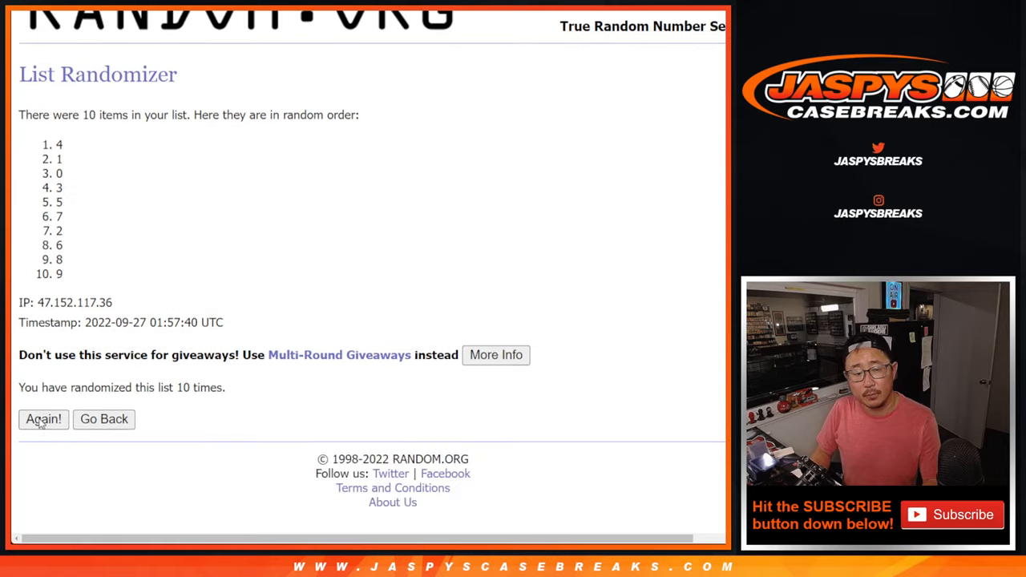
{"action": "left_click", "coordinate": [43, 420]}
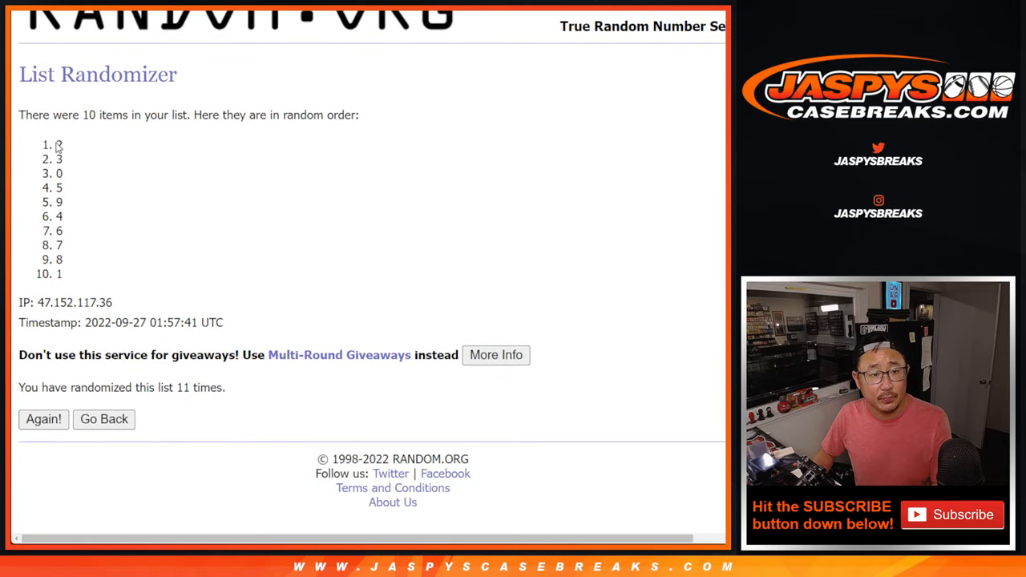
{"action": "left_click_drag", "start_coordinate": [60, 144], "coordinate": [60, 273]}
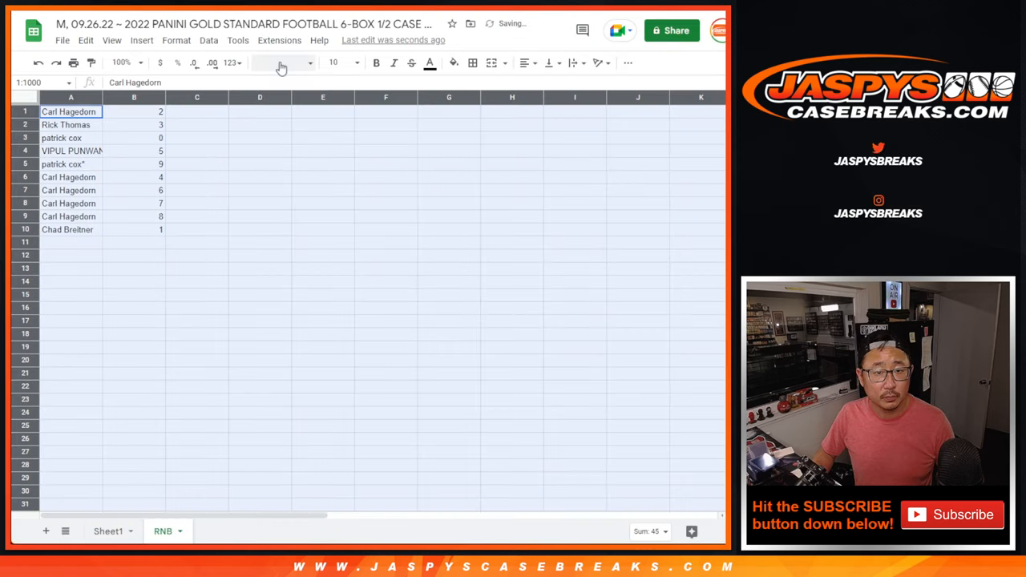
{"action": "left_click", "coordinate": [334, 63]}
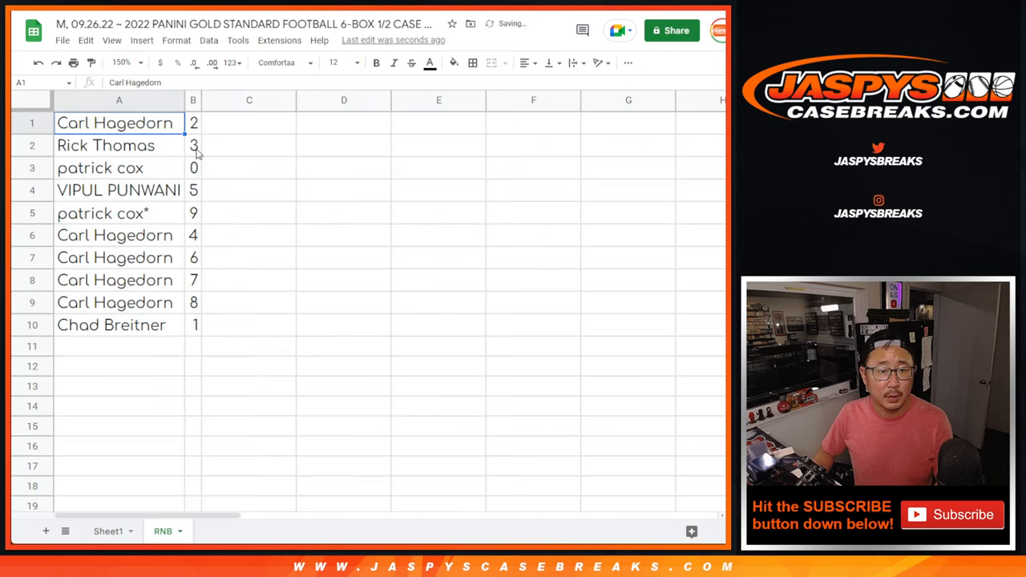
{"action": "left_click", "coordinate": [99, 168]}
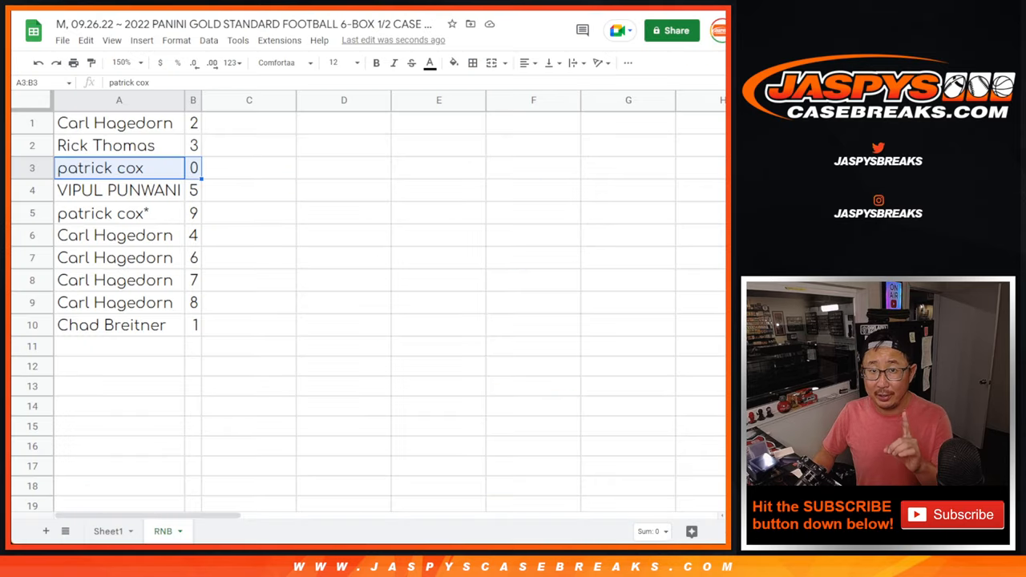
{"action": "left_click", "coordinate": [119, 324]}
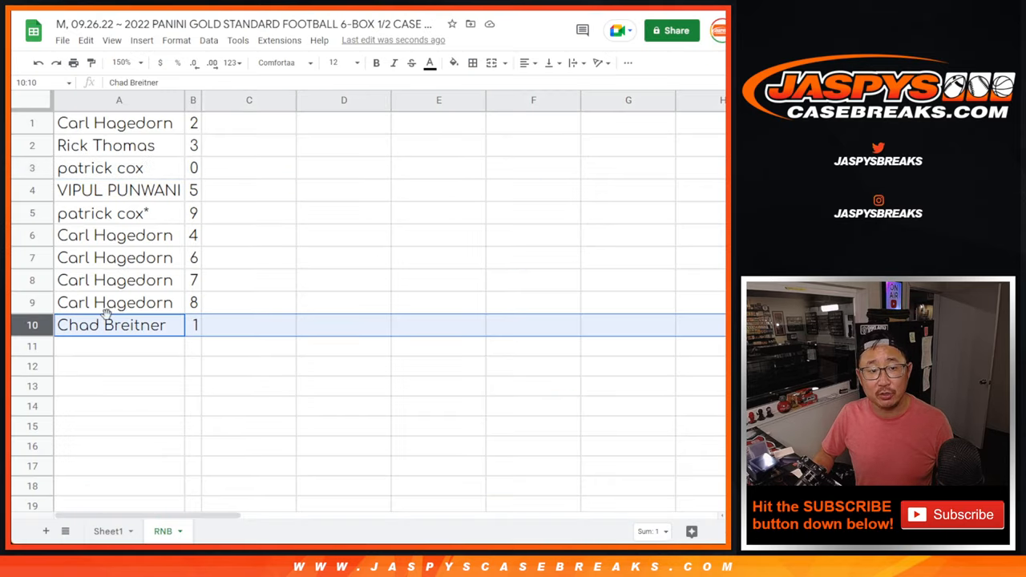
{"action": "left_click", "coordinate": [119, 189]}
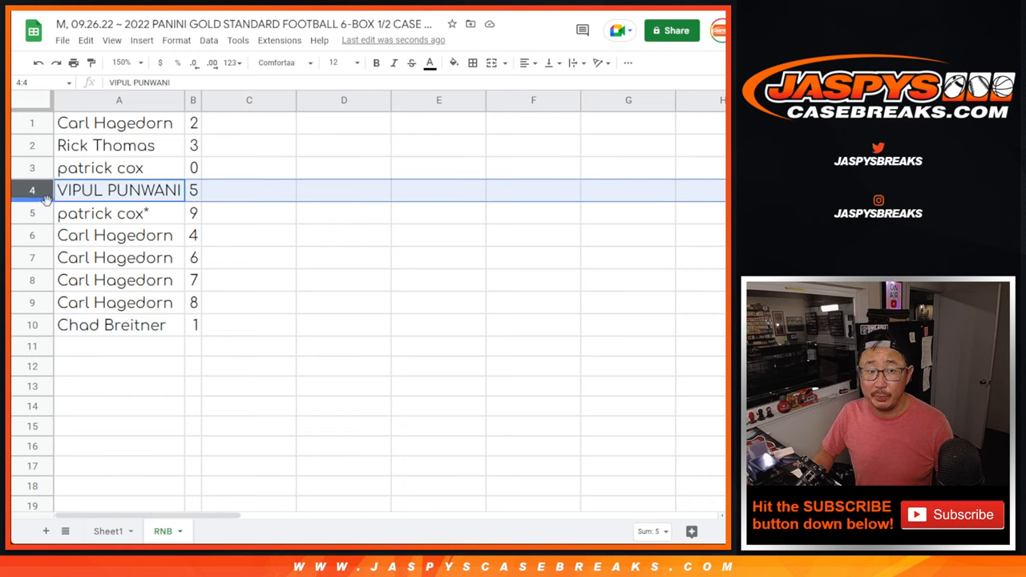
{"action": "left_click", "coordinate": [116, 234]}
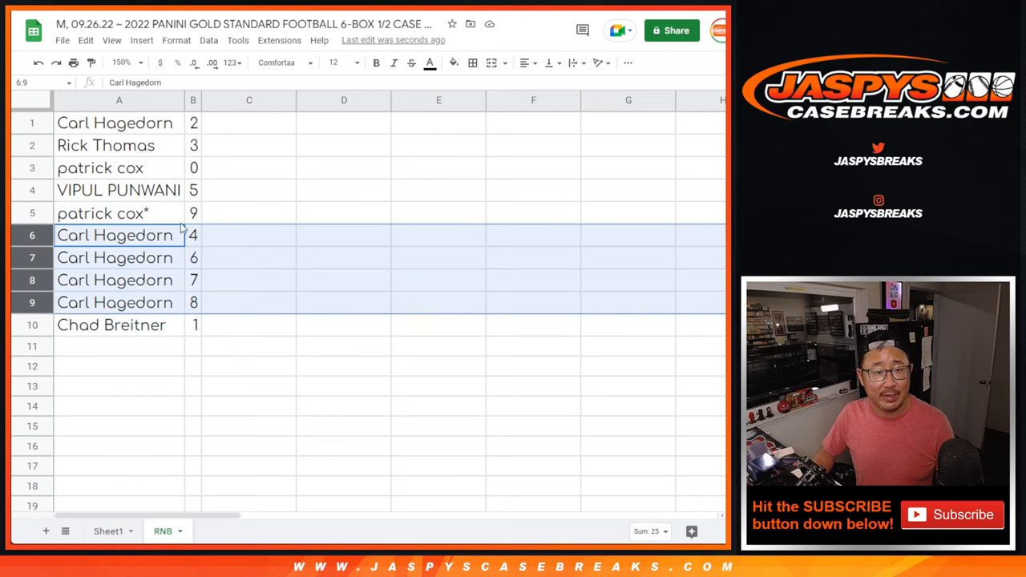
Step: Sort the whole sheet A to Z by column B so names line up with numbers 0 through 9
{"action": "right_click", "coordinate": [192, 99]}
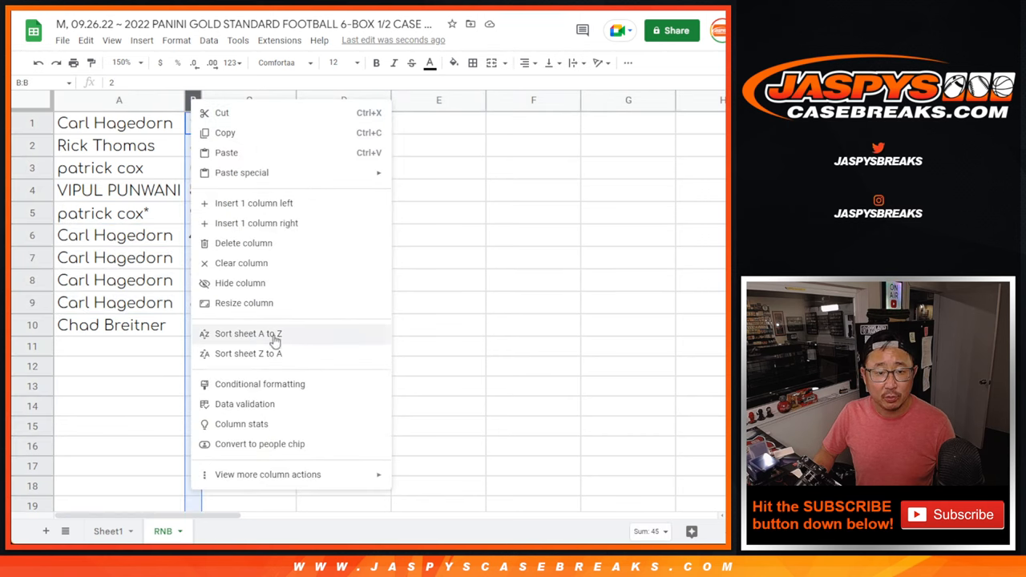
{"action": "left_click", "coordinate": [248, 333]}
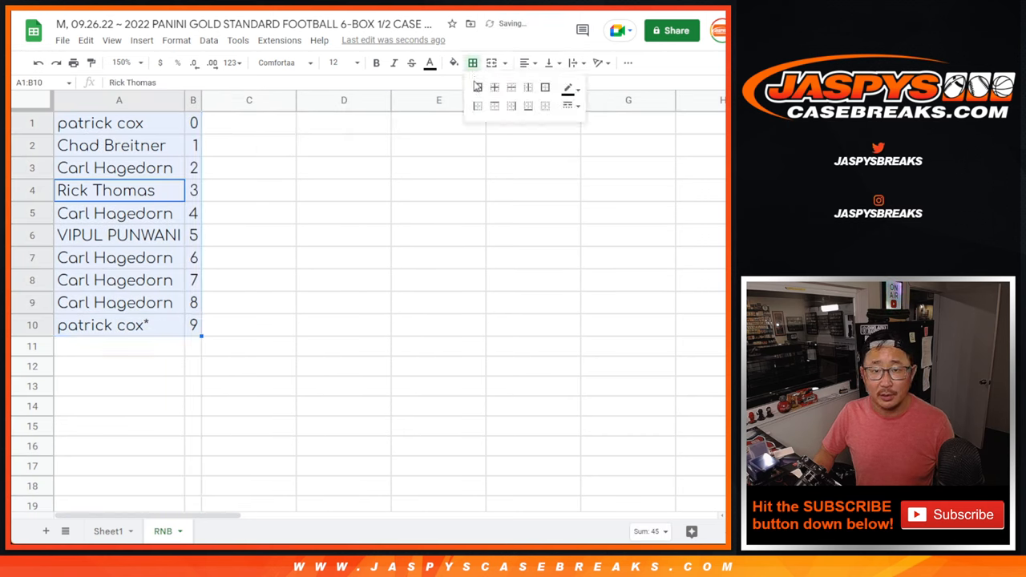